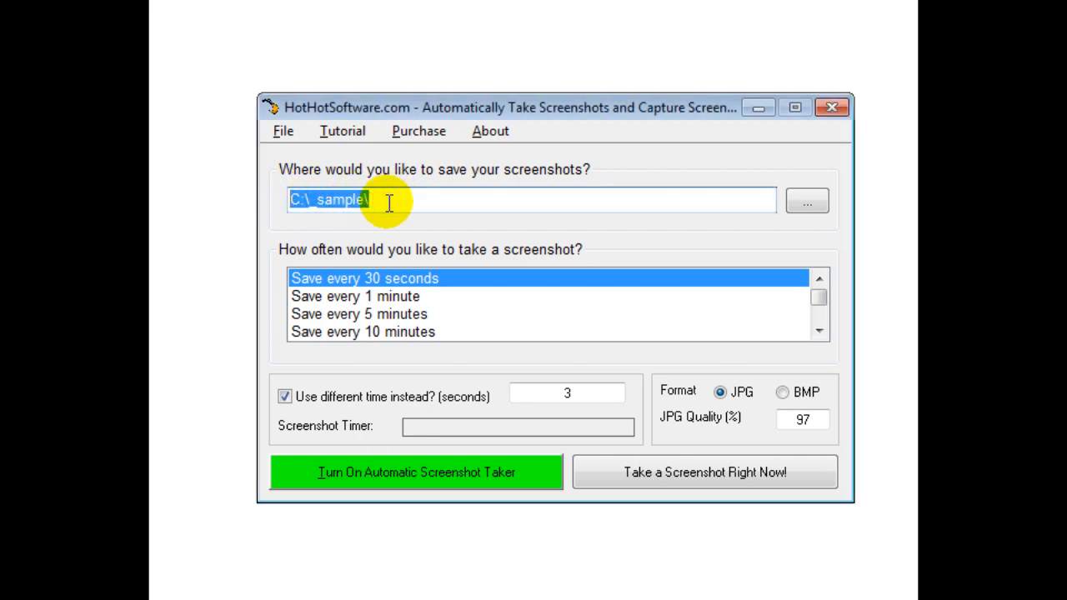
mouse_move(467, 254)
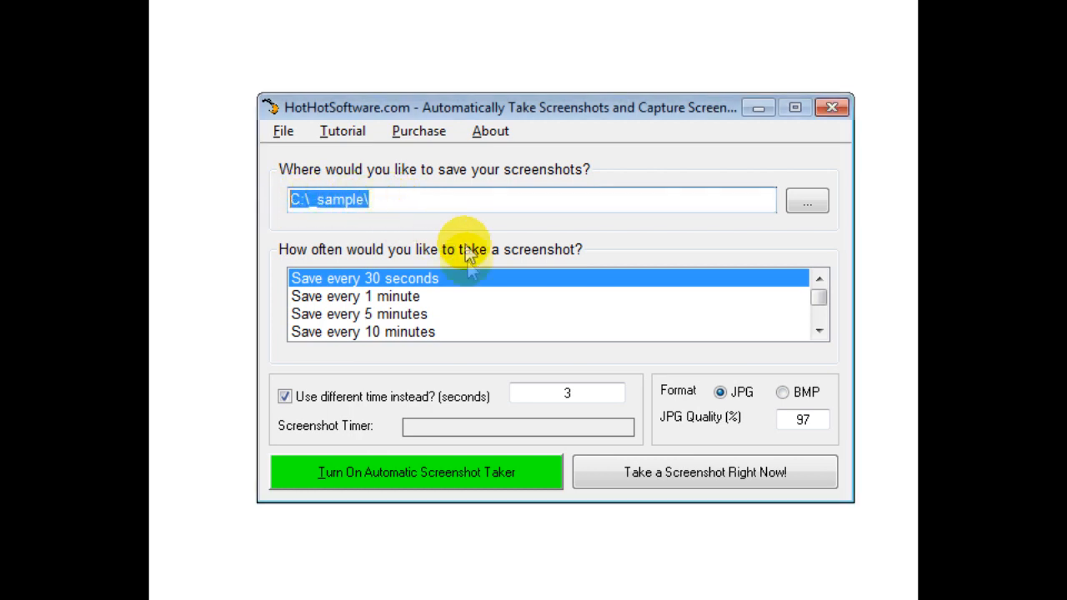
mouse_move(404, 303)
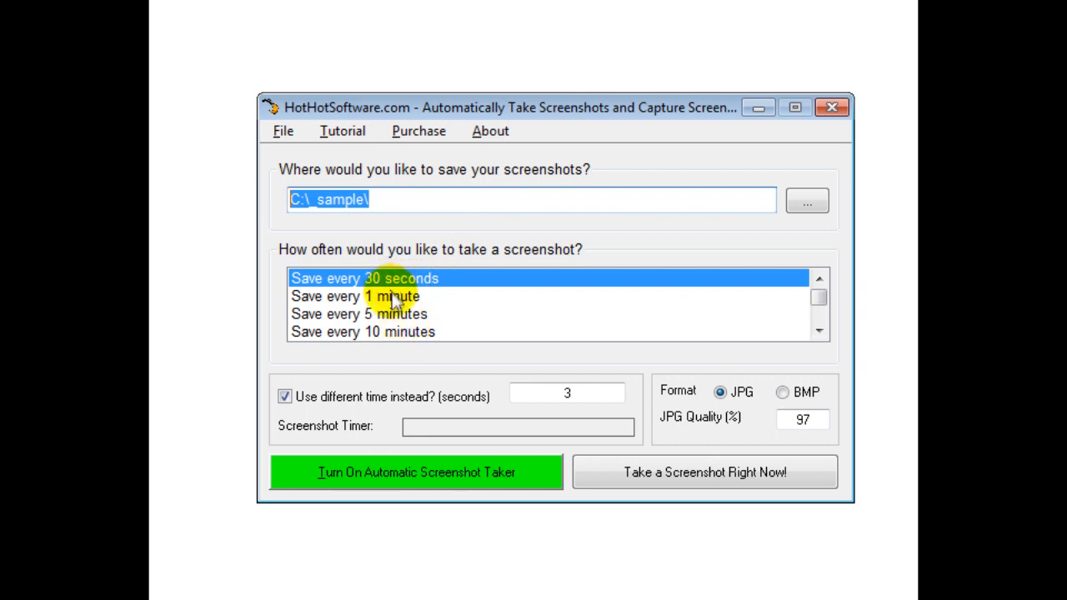
mouse_move(407, 333)
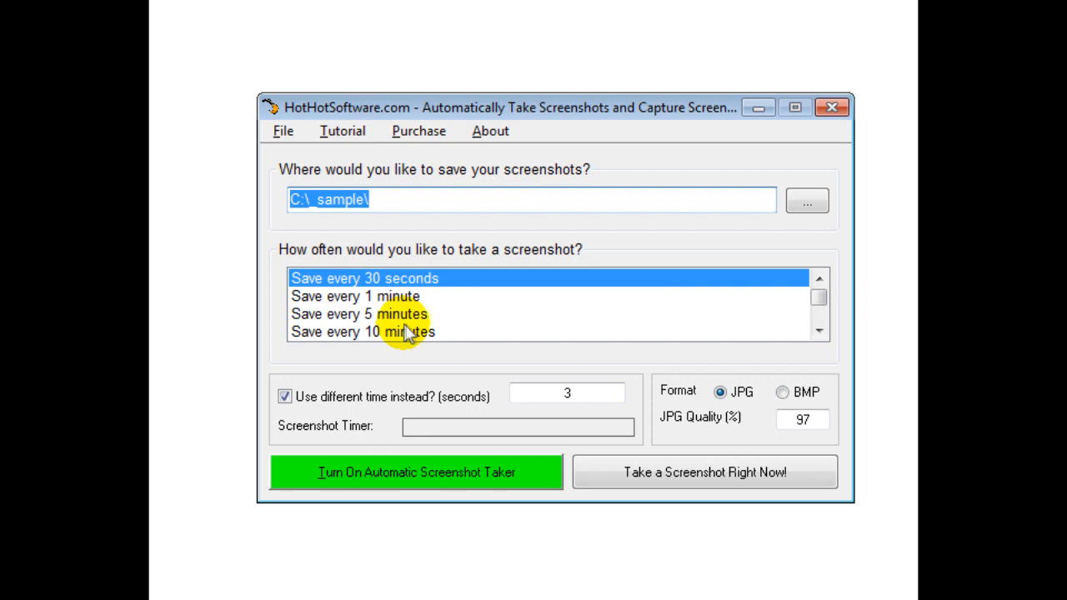
mouse_move(487, 413)
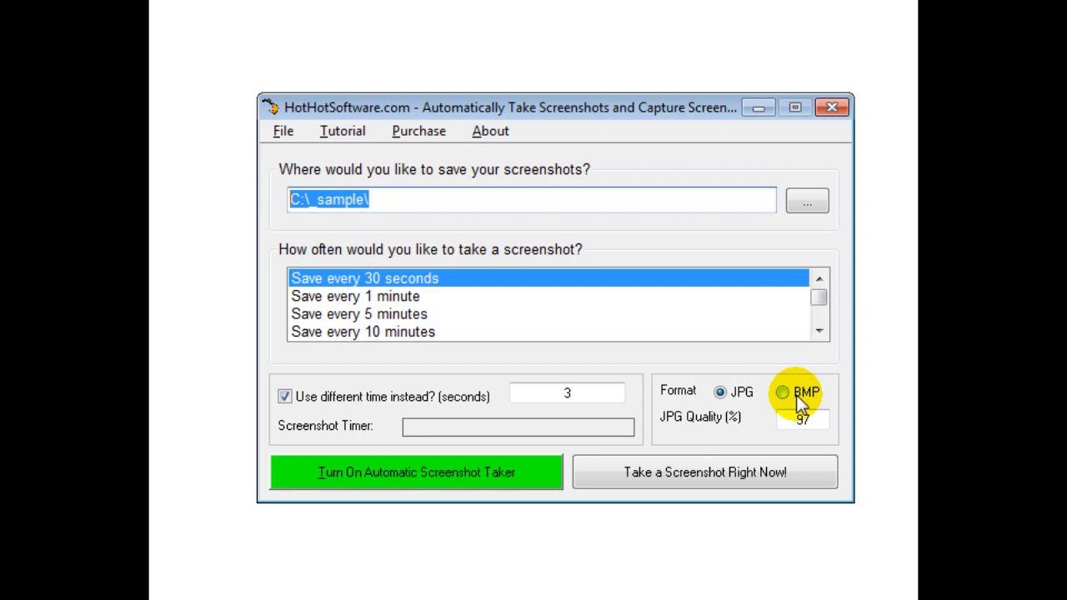
Keep JPG quality at 97 and capture a screenshot immediately into the save folder
left_click(720, 392)
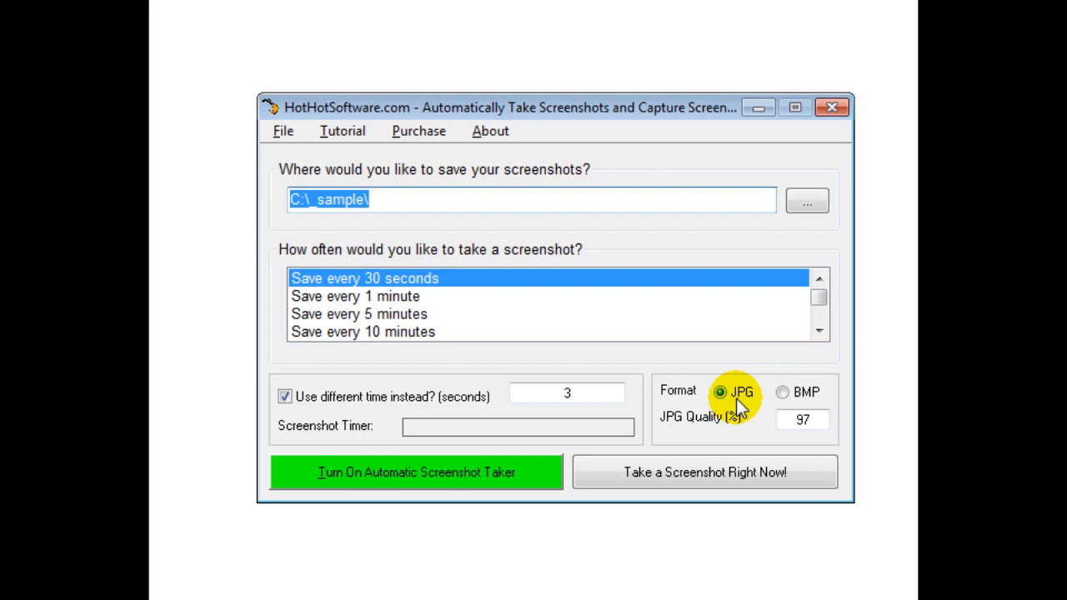
mouse_move(675, 427)
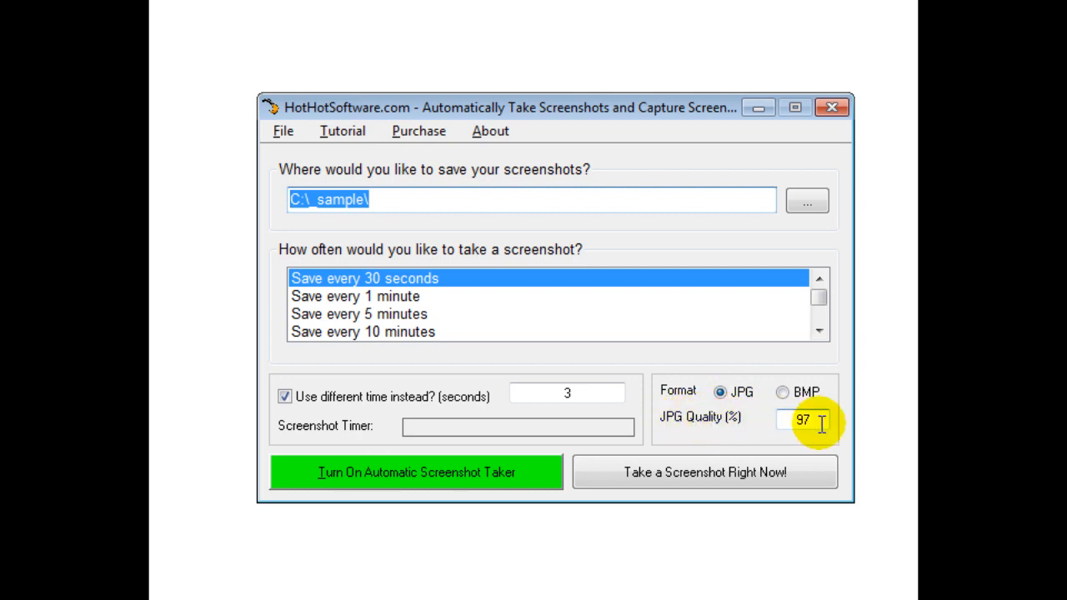
triple_click(800, 420)
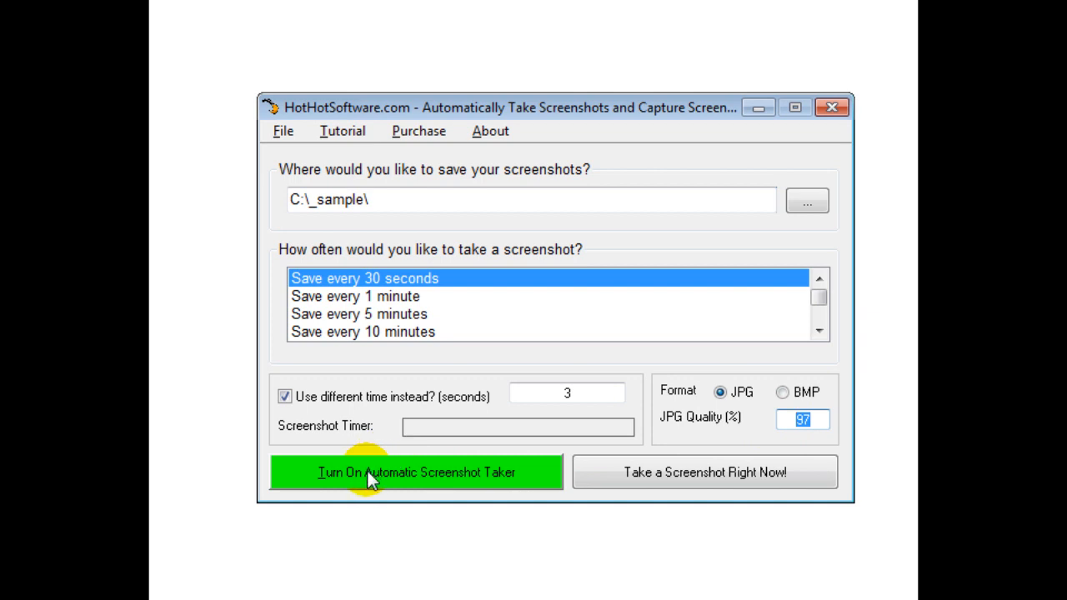
mouse_move(705, 472)
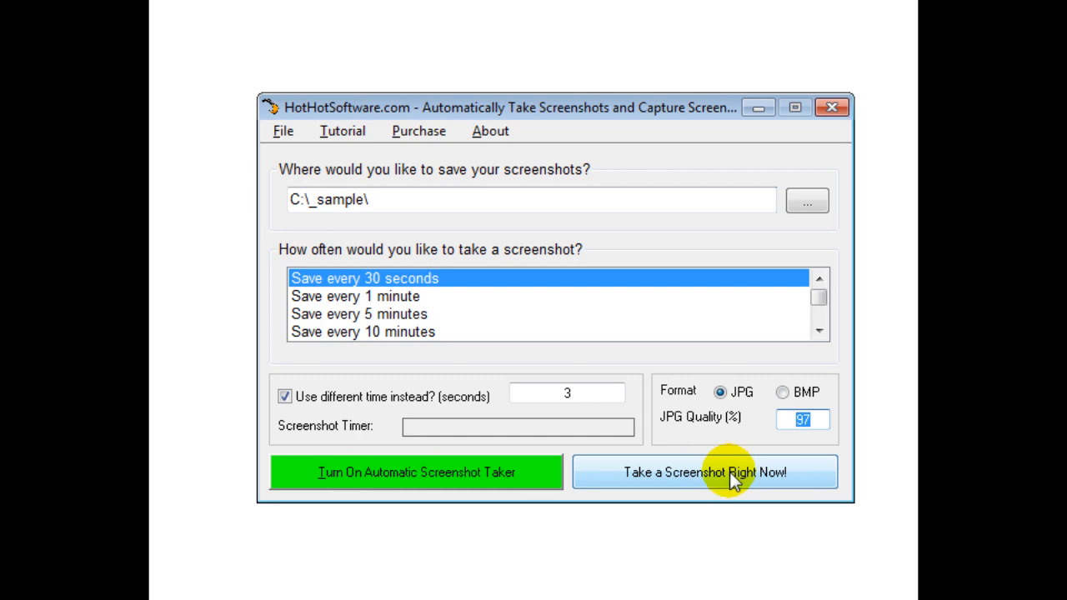
mouse_move(758, 133)
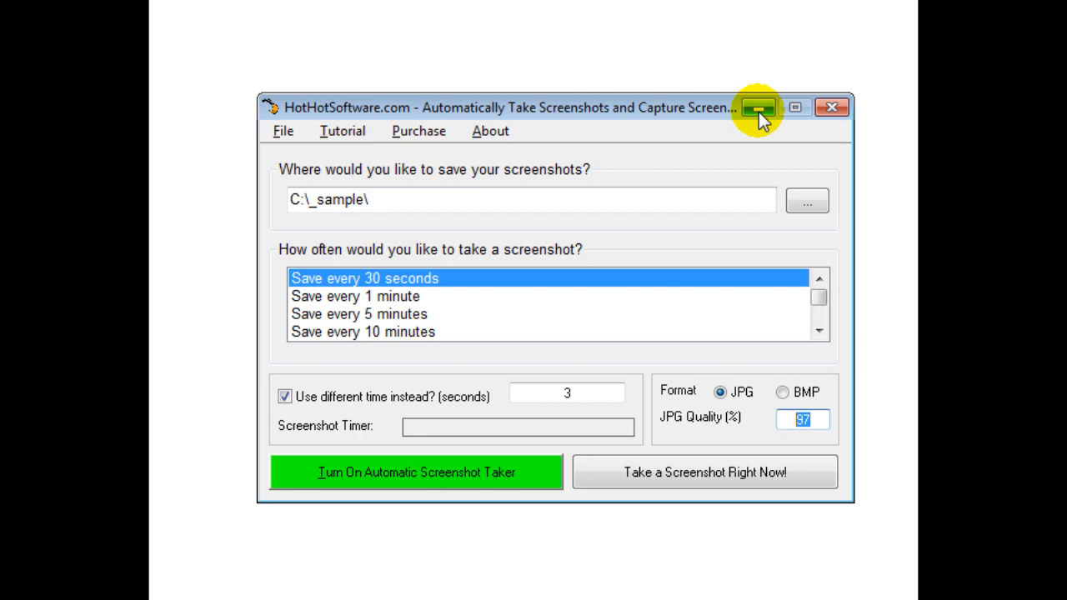
mouse_move(680, 325)
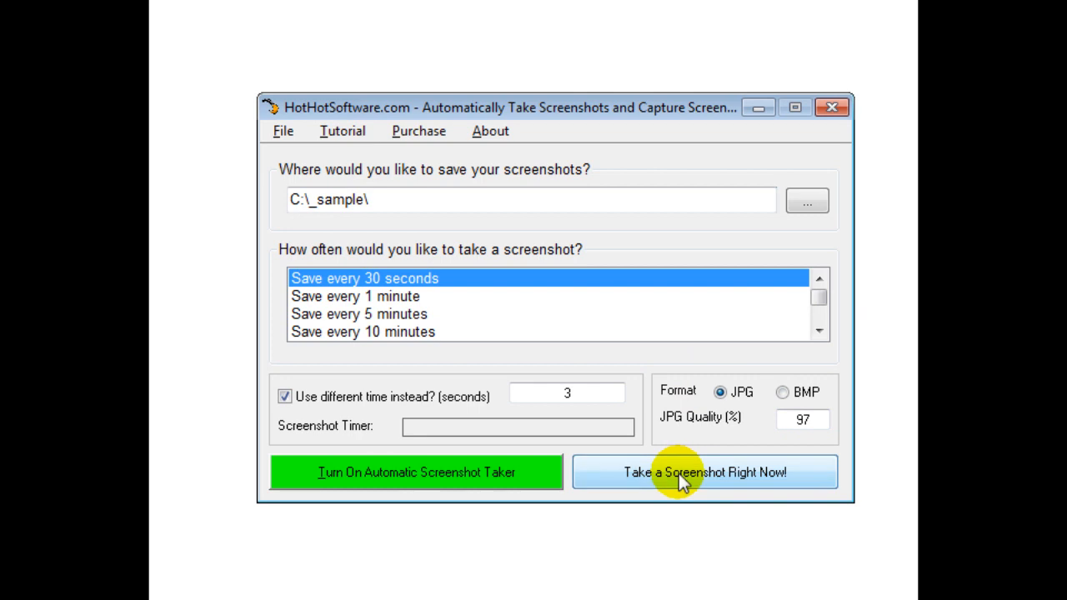
left_click(703, 472)
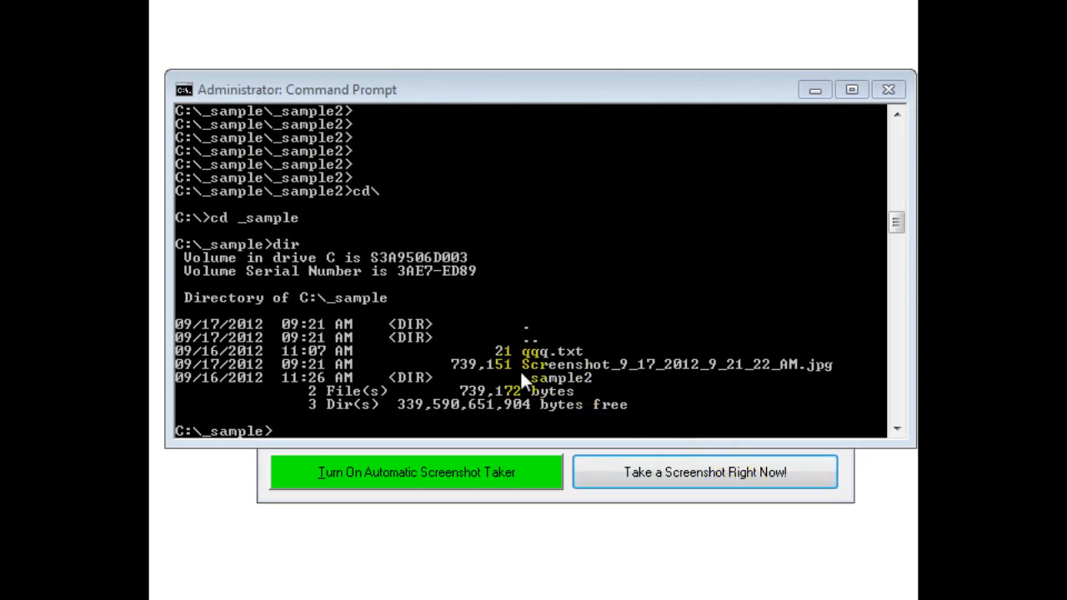
mouse_move(630, 380)
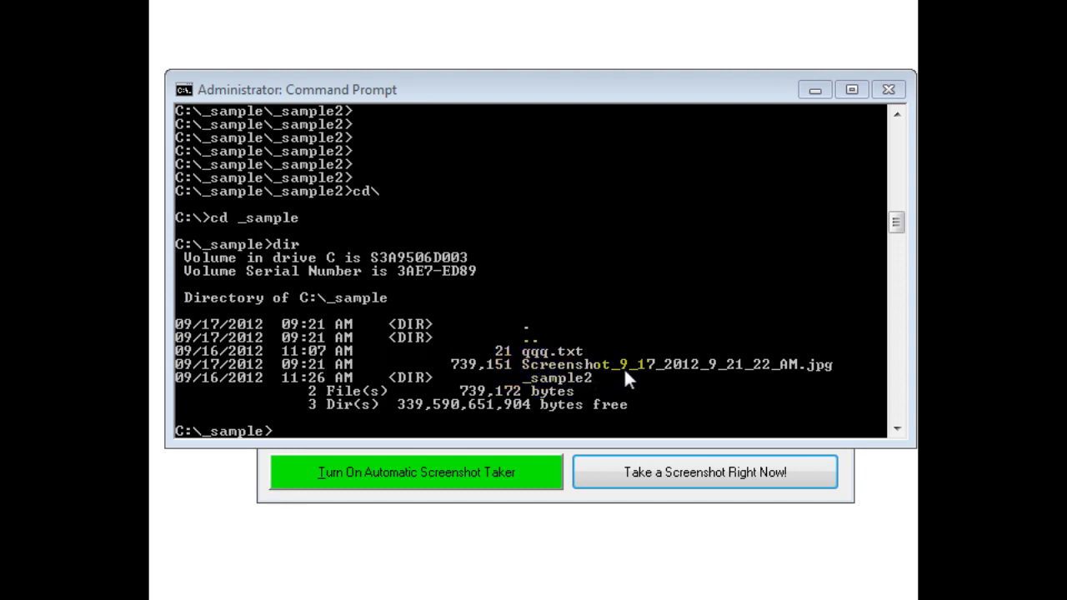
mouse_move(813, 380)
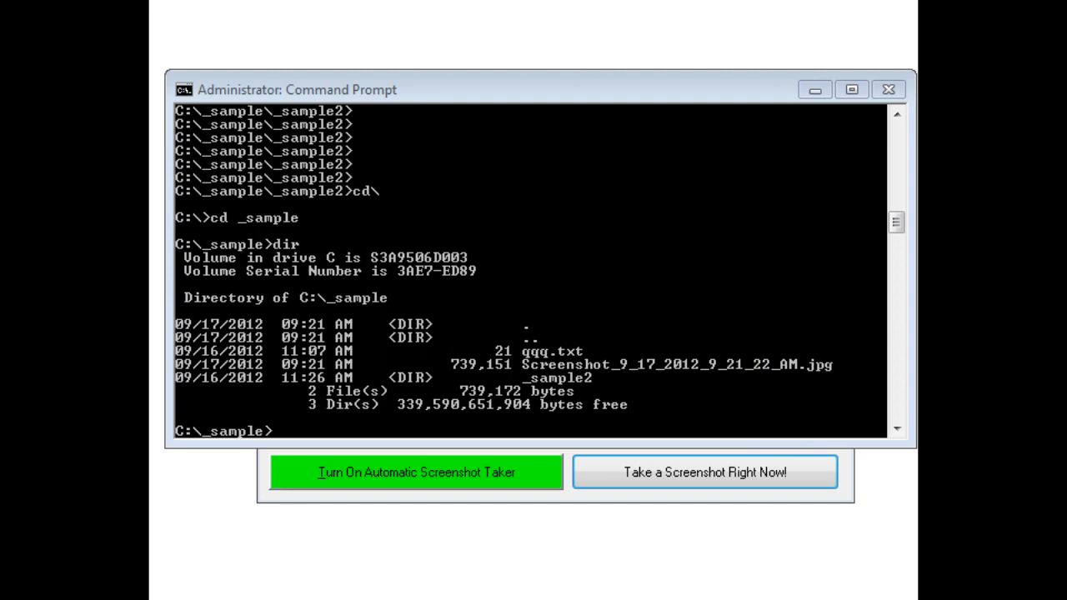
Turn on automatic screenshot capture with the 3-second timer
left_click(415, 472)
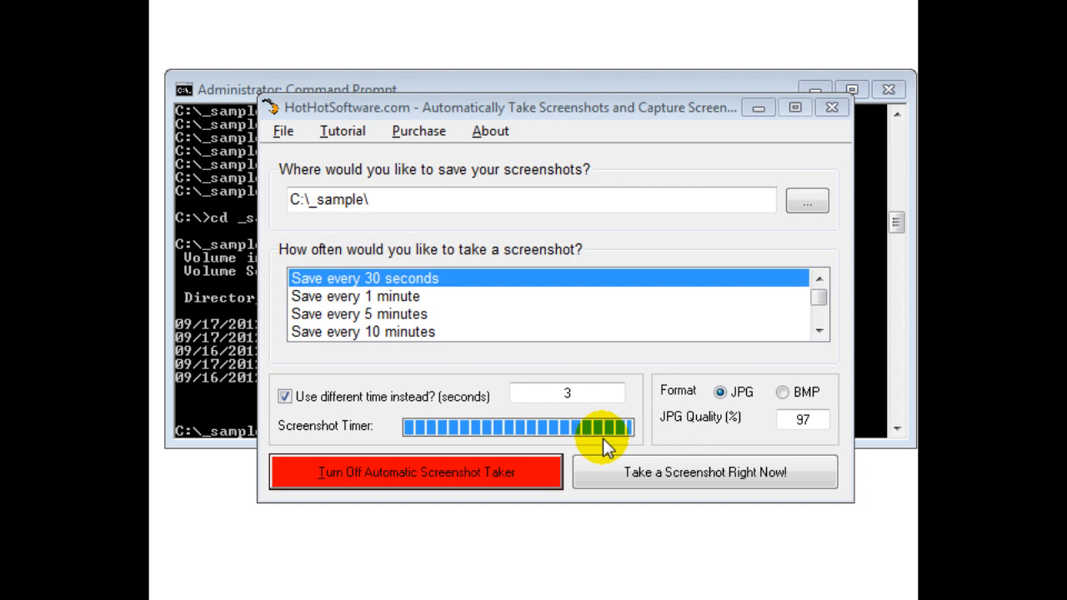
mouse_move(492, 450)
type("dir")
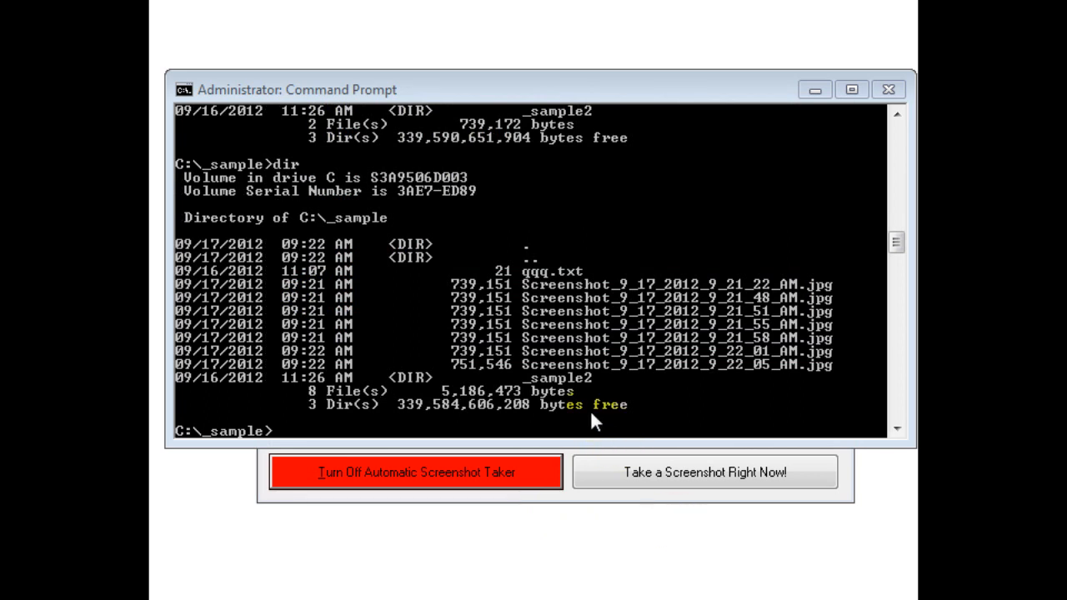
mouse_move(587, 413)
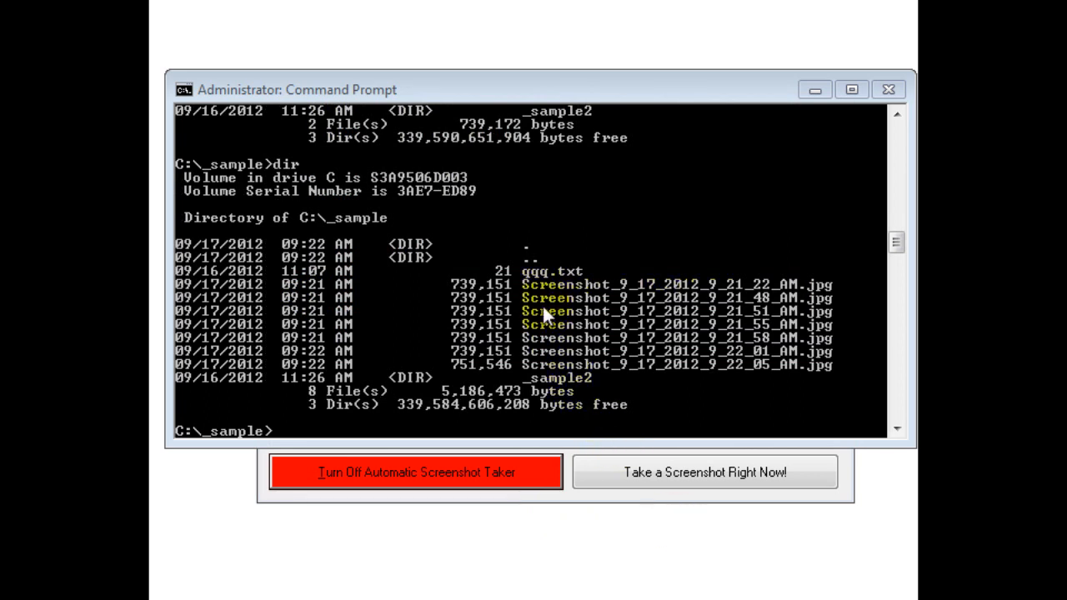
mouse_move(600, 364)
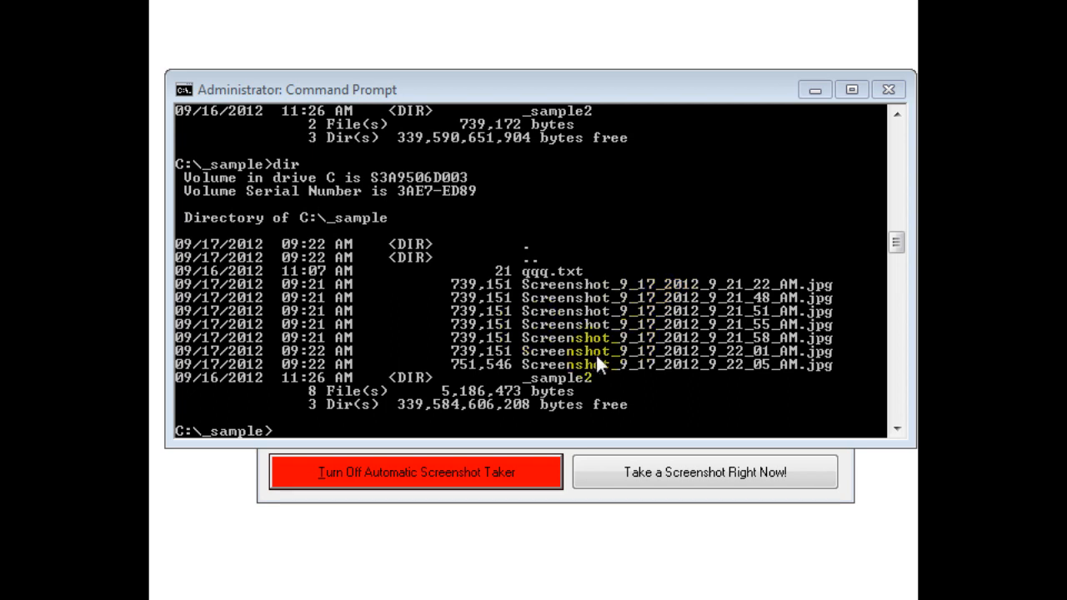